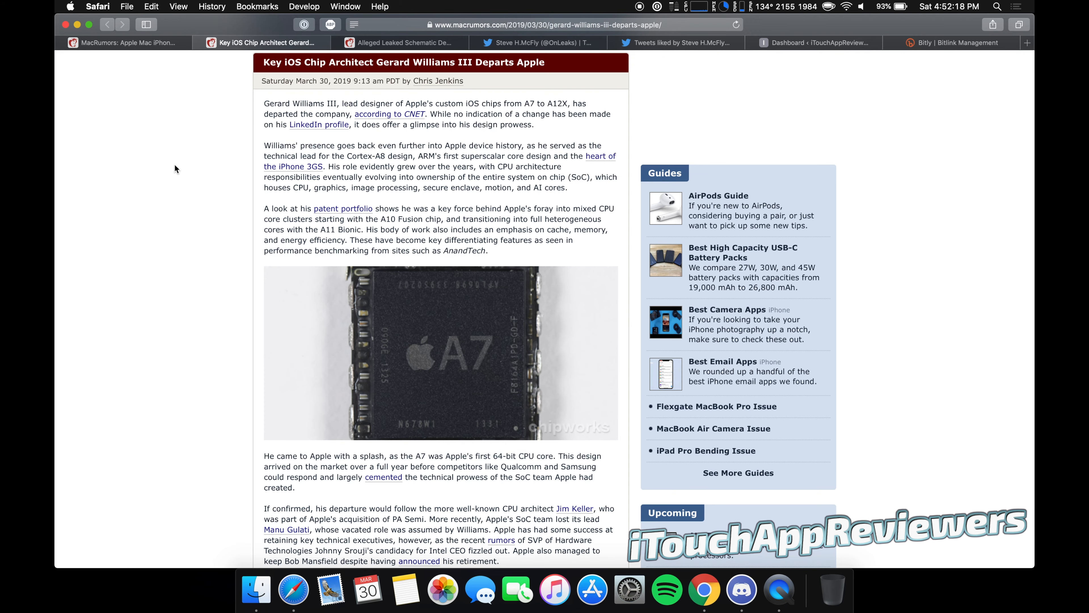
# Skim the current page, then switch to the 'Alleged Leaked Schematic' triple-lens iPhone article
pyautogui.scroll(-3)
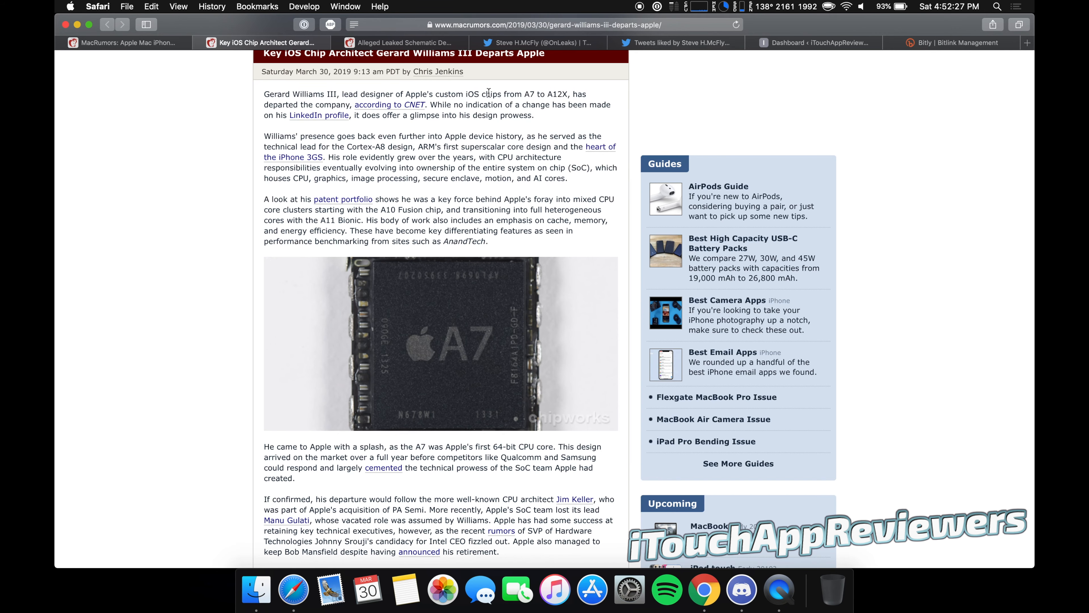
pyautogui.moveTo(595, 93)
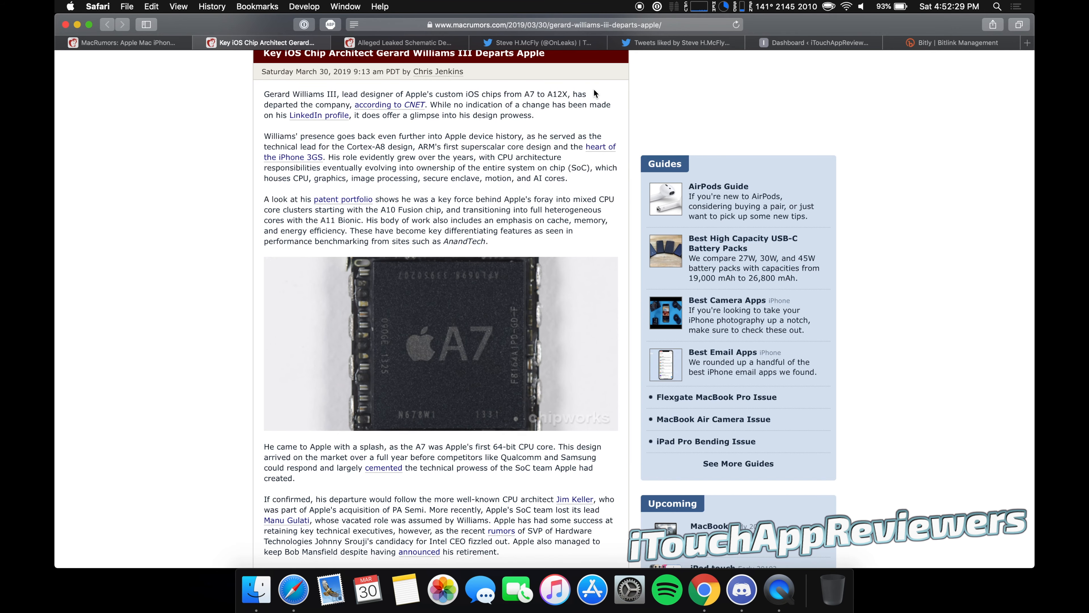
pyautogui.scroll(-3)
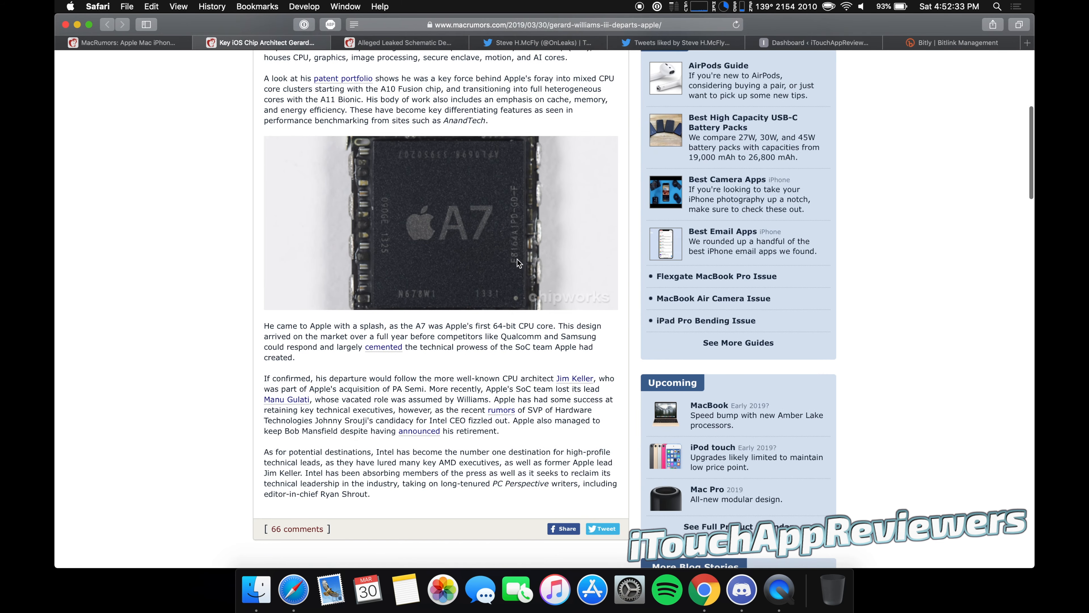
pyautogui.scroll(-3)
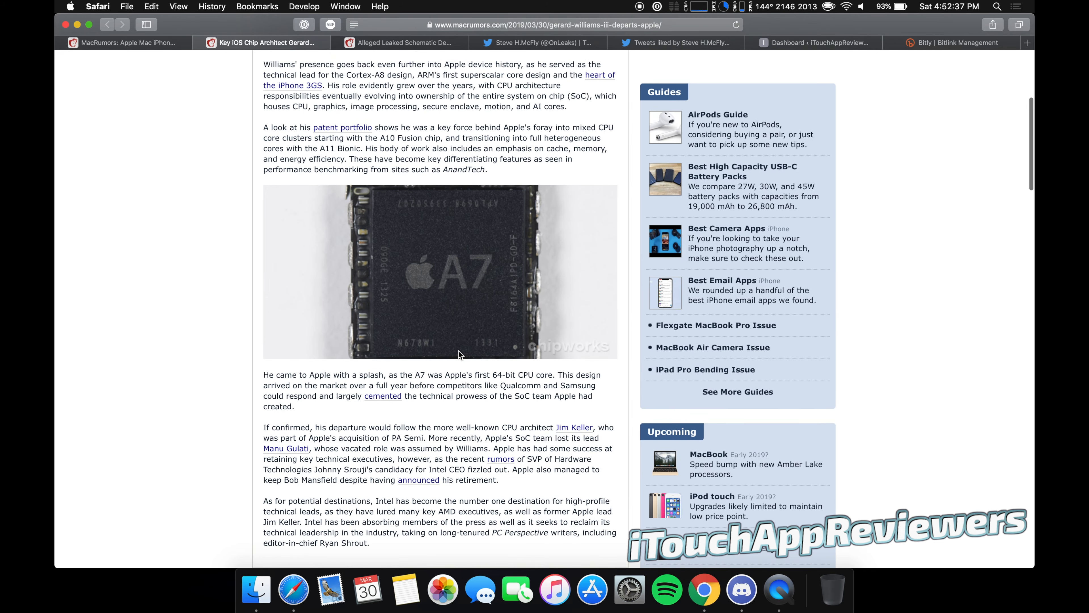
pyautogui.scroll(-3)
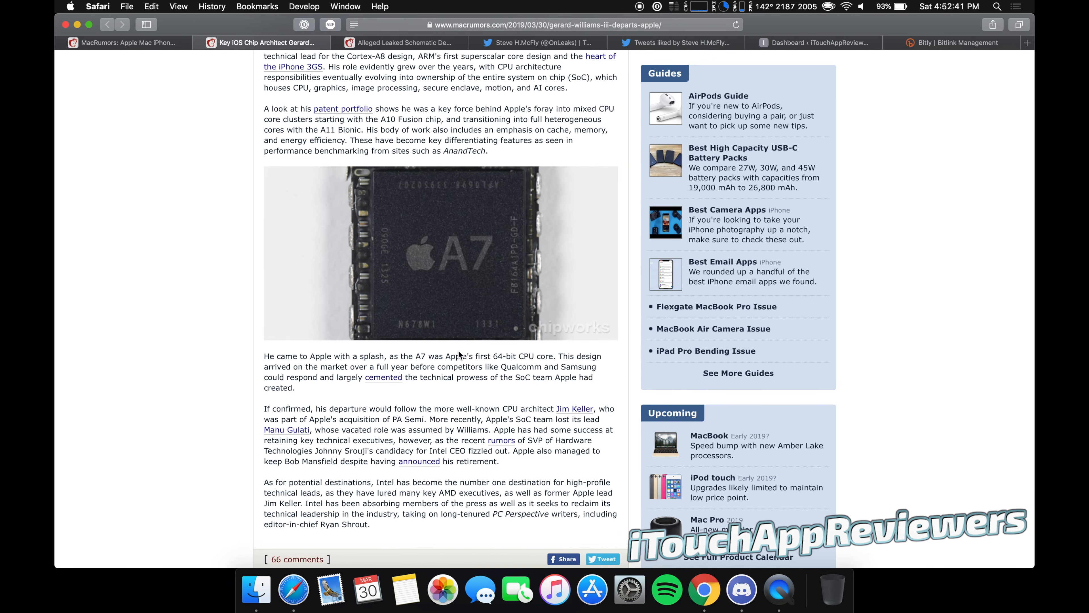
pyautogui.scroll(3)
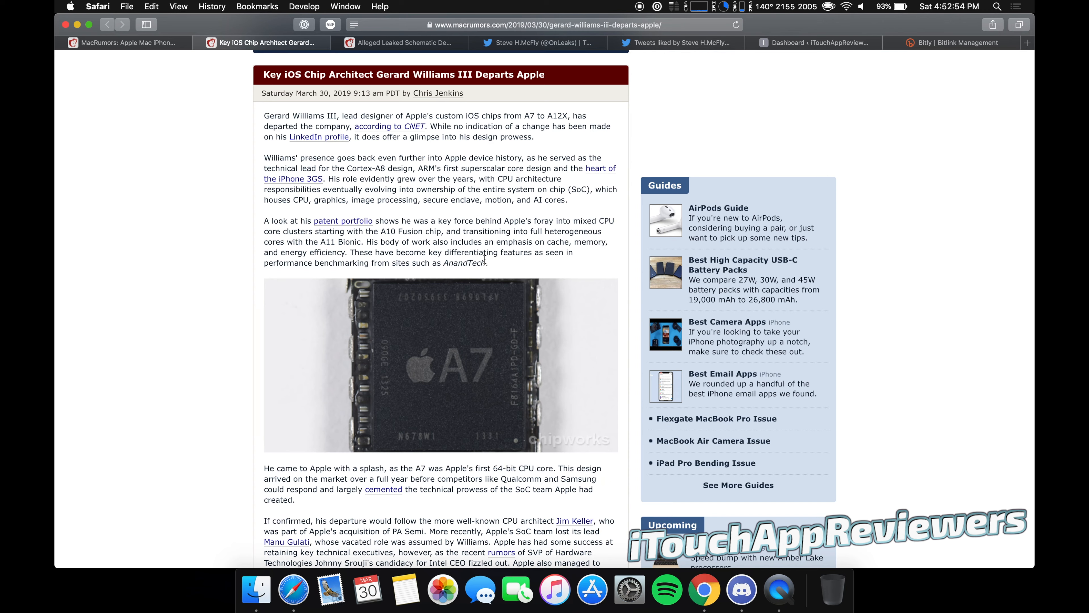
pyautogui.moveTo(478, 209)
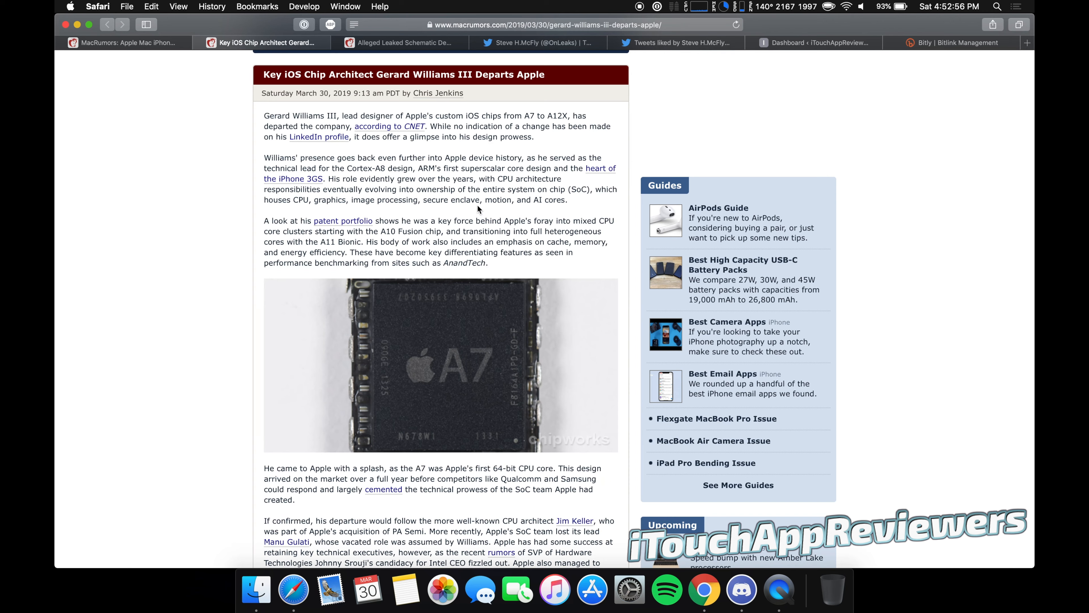
pyautogui.moveTo(461, 230)
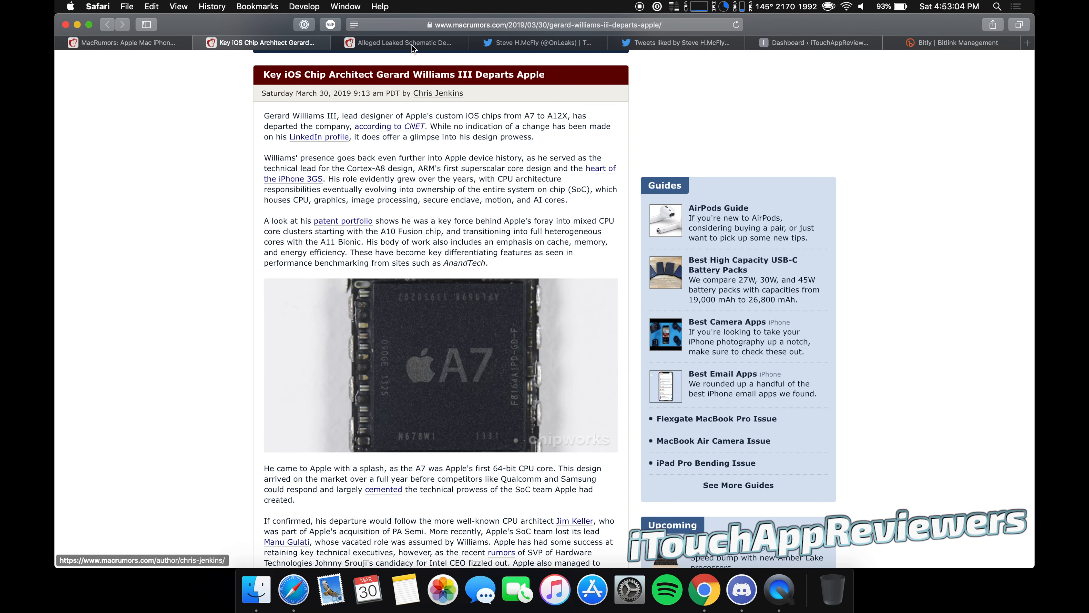
pyautogui.click(400, 43)
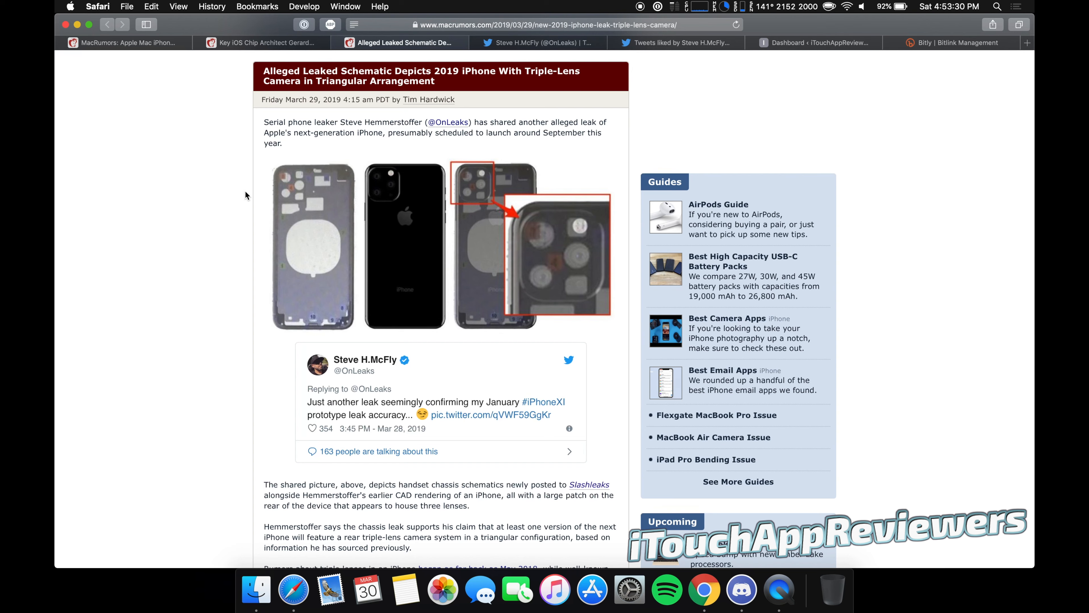
pyautogui.moveTo(210, 272)
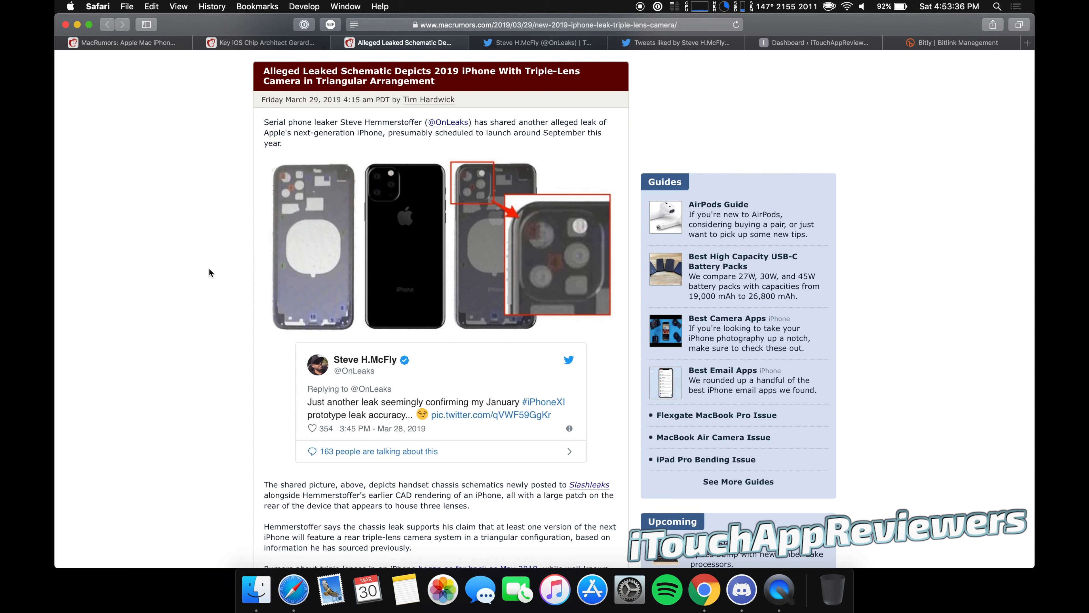
pyautogui.moveTo(227, 253)
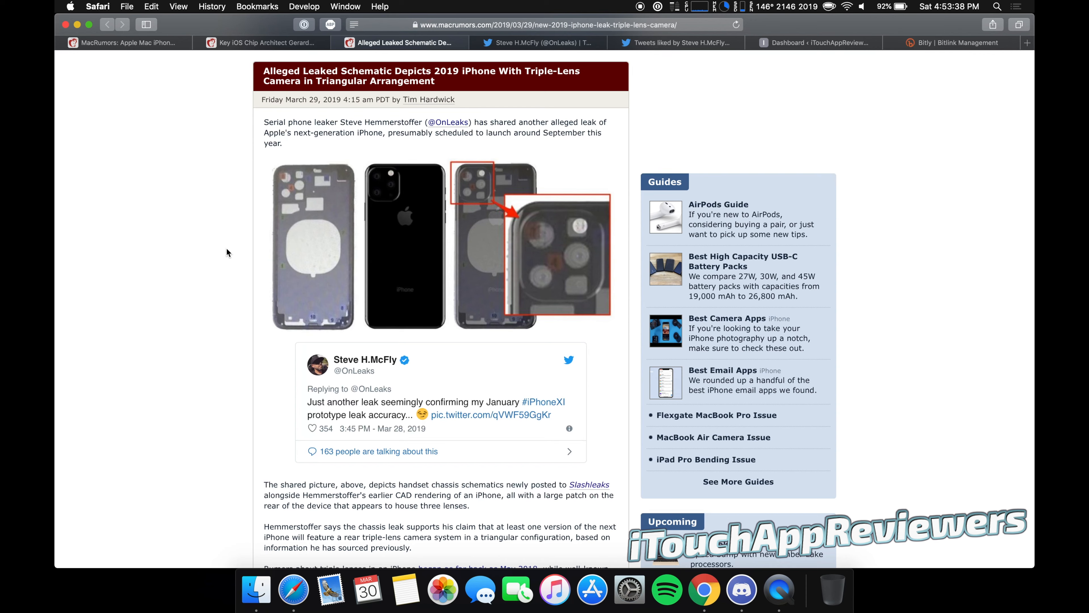
pyautogui.moveTo(261, 241)
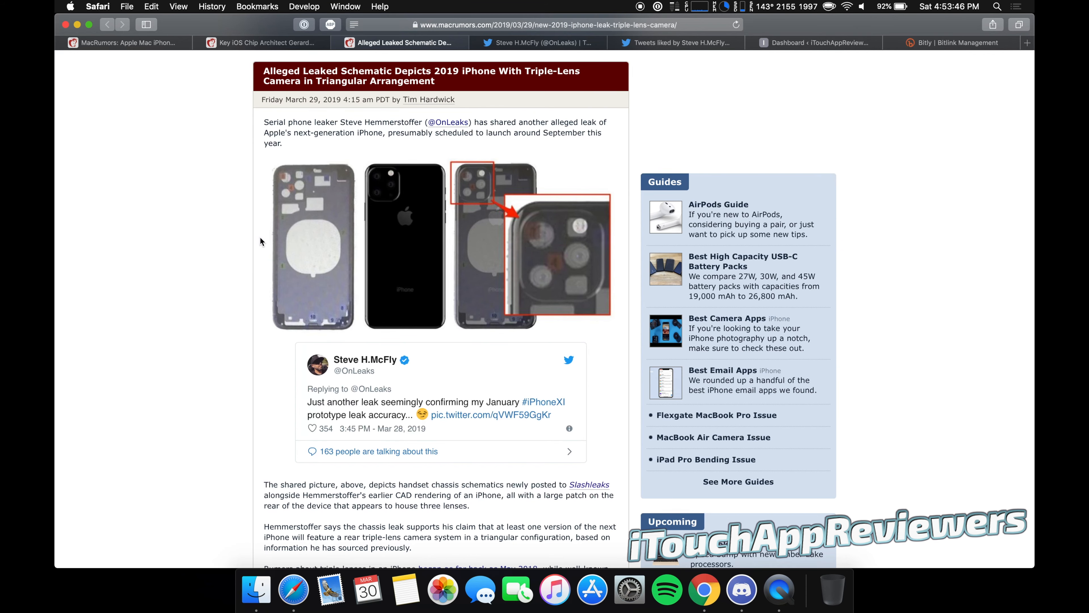
pyautogui.moveTo(346, 160)
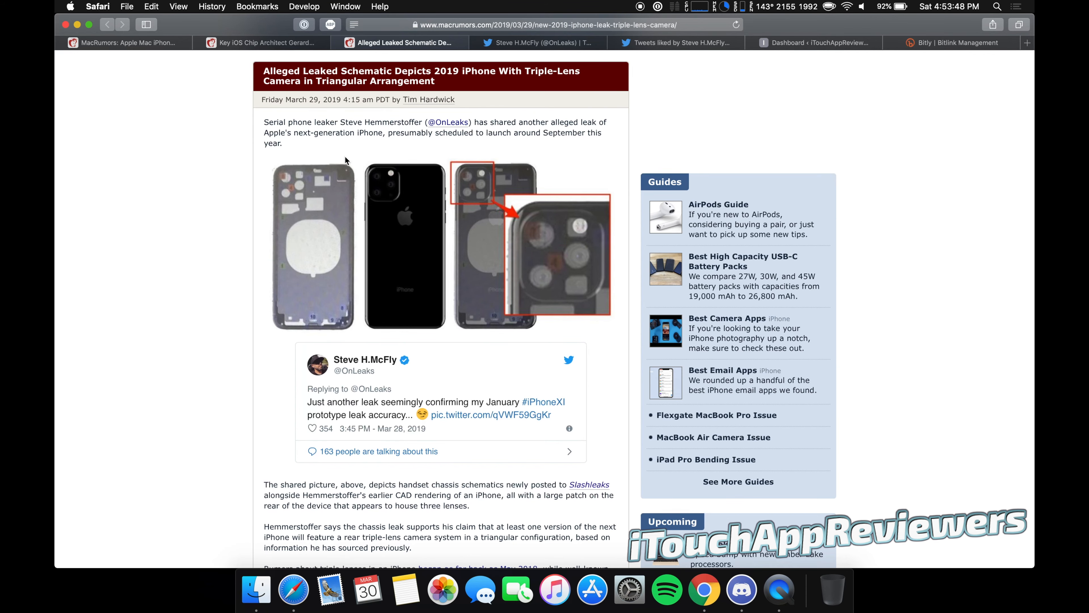
# Move down the article to the leaked schematic image of the triple-lens camera patch
pyautogui.scroll(-3)
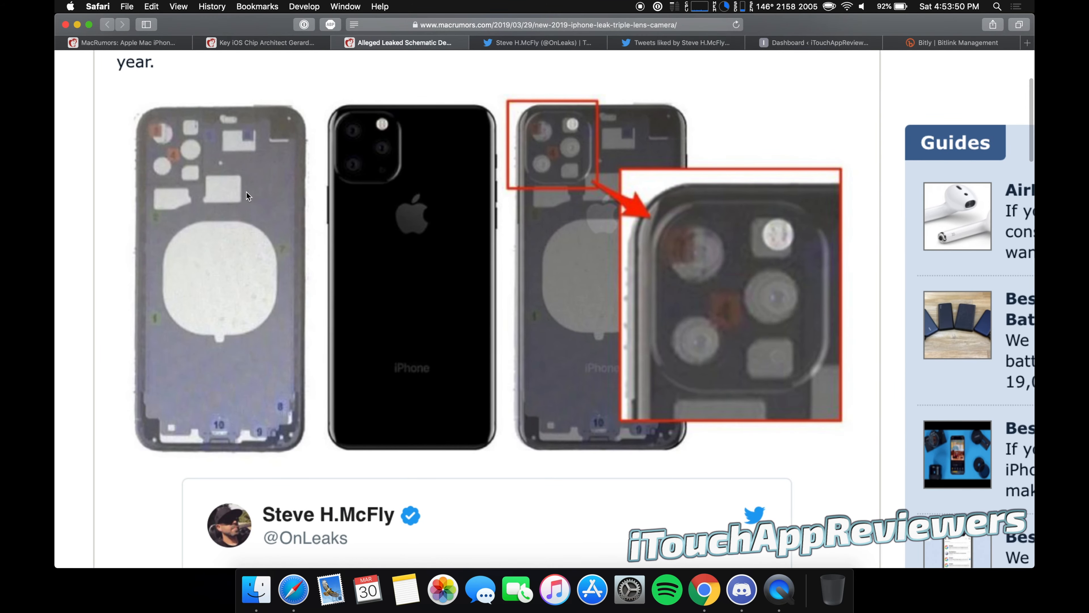
pyautogui.scroll(-3)
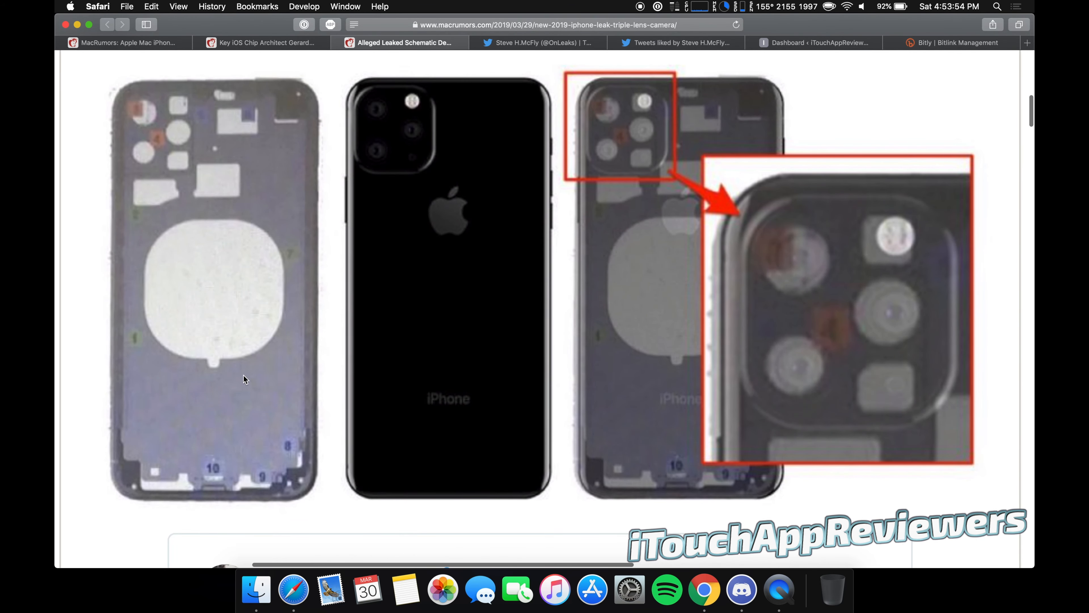
pyautogui.moveTo(219, 226)
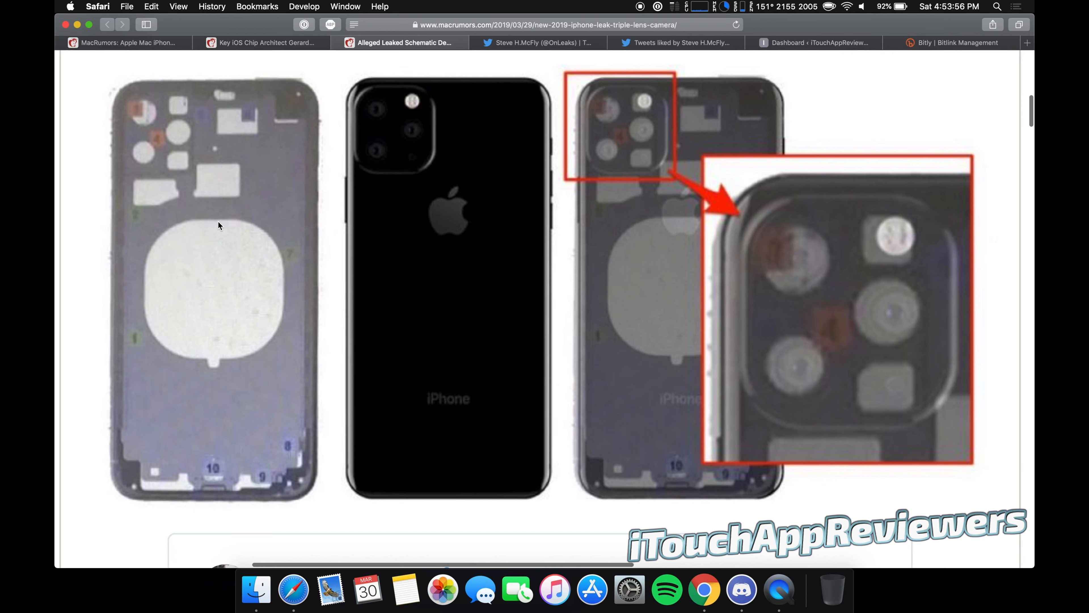
pyautogui.moveTo(419, 144)
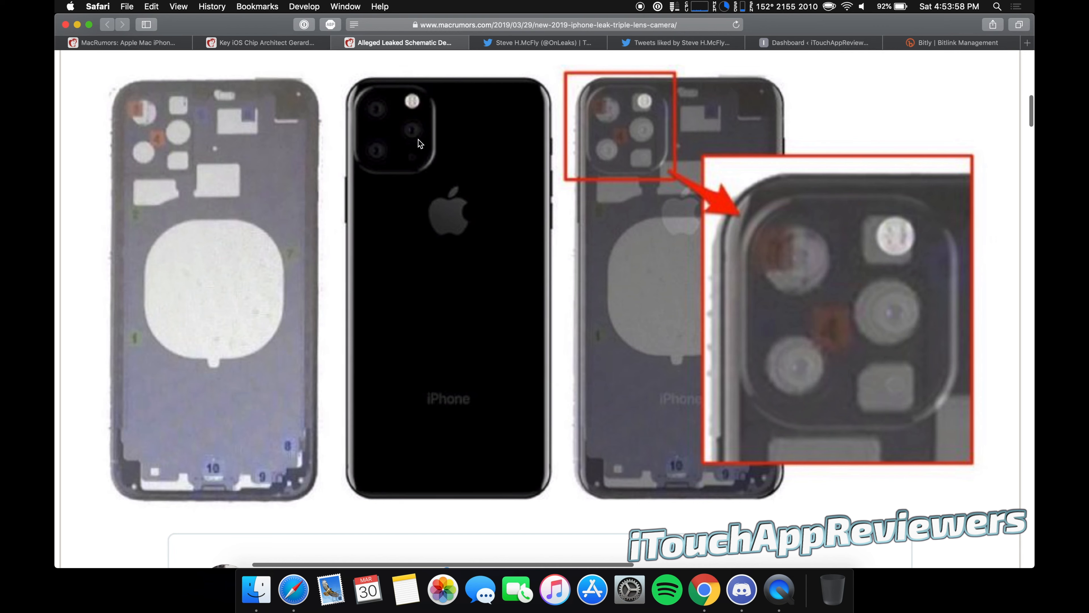
pyautogui.moveTo(457, 72)
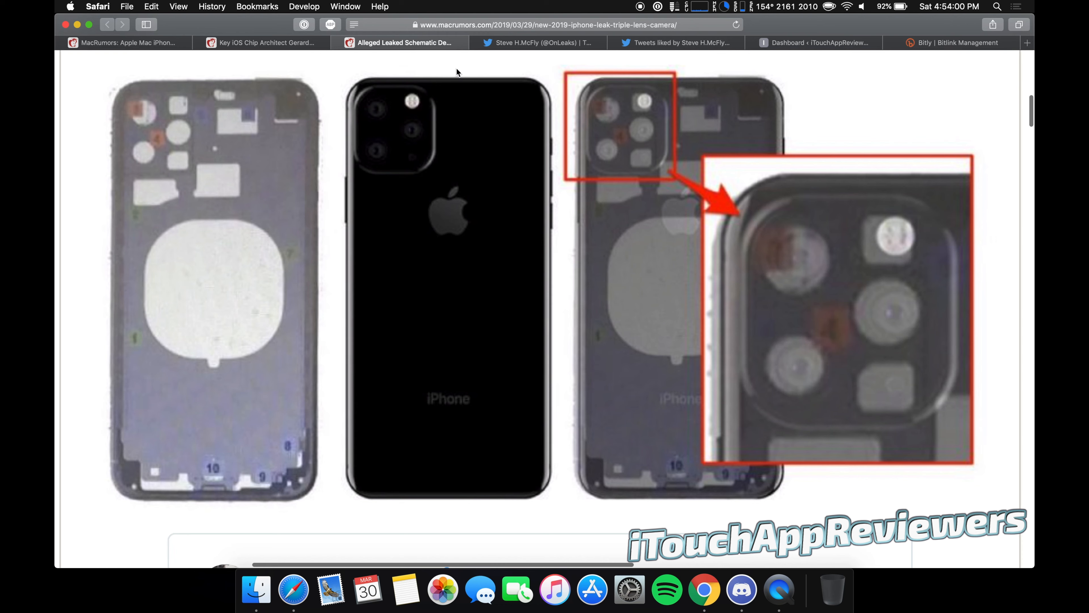
pyautogui.moveTo(399, 127)
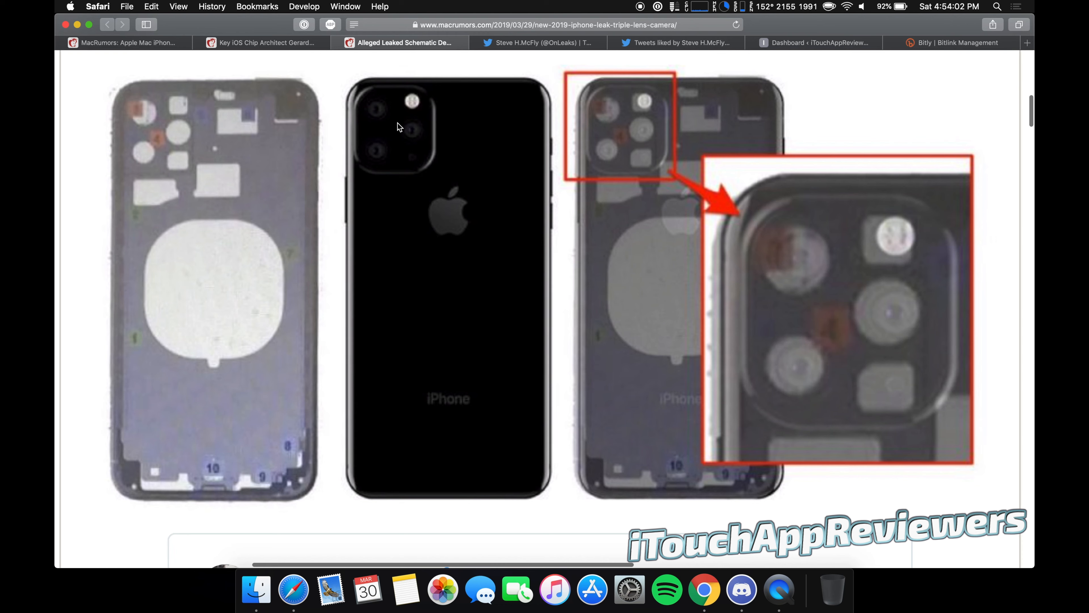
pyautogui.moveTo(415, 159)
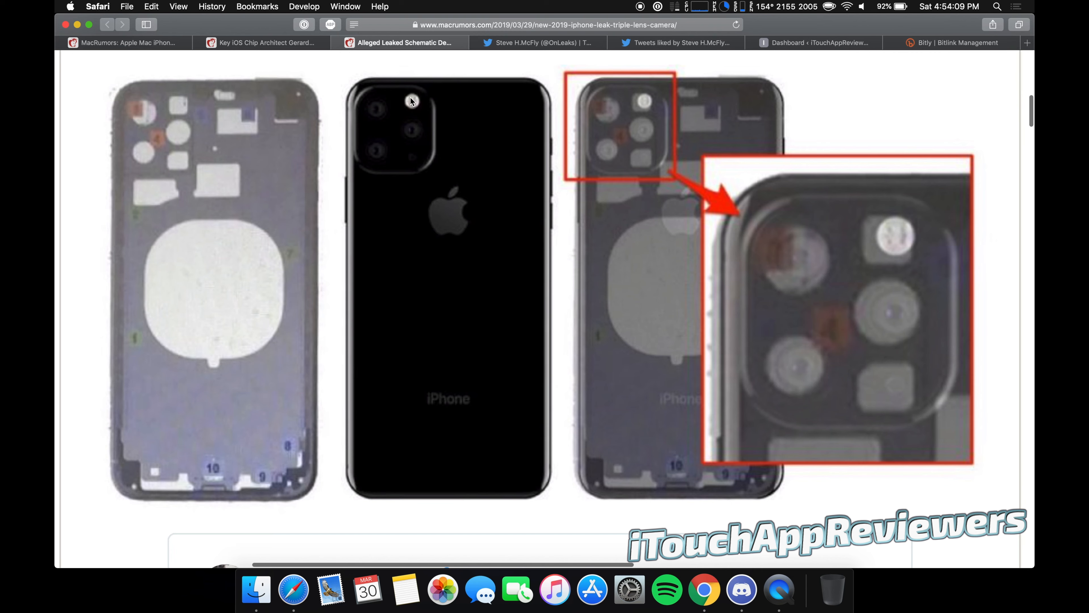
pyautogui.moveTo(409, 158)
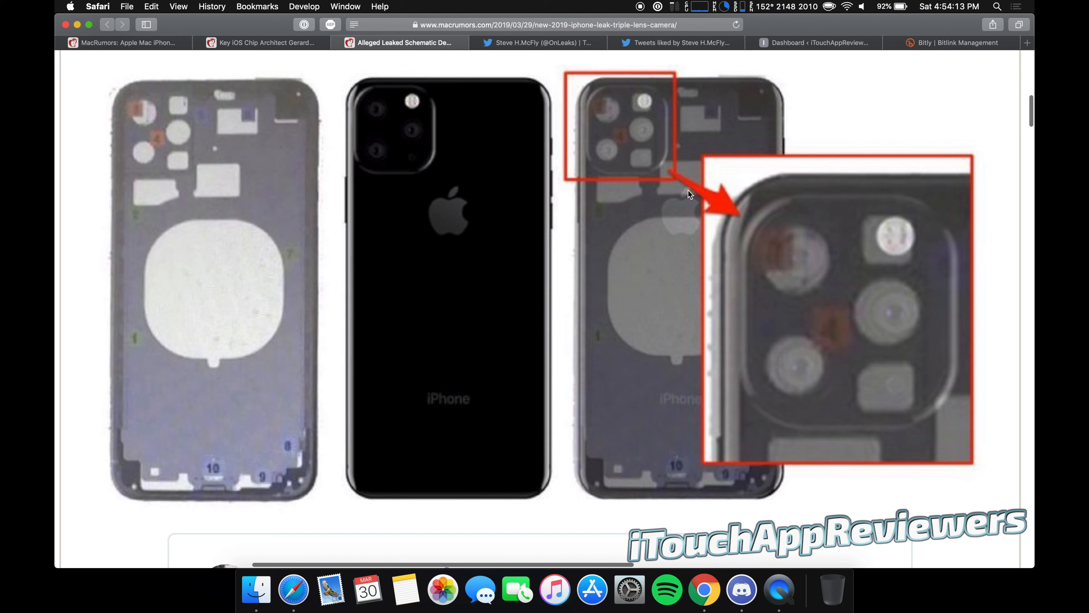
pyautogui.moveTo(656, 126)
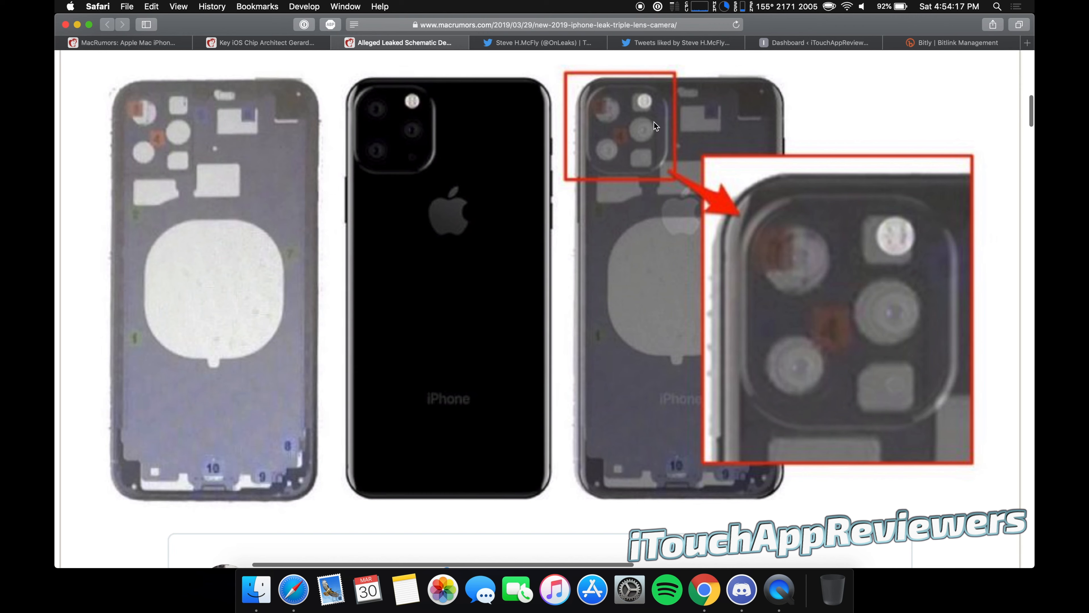
pyautogui.moveTo(411, 124)
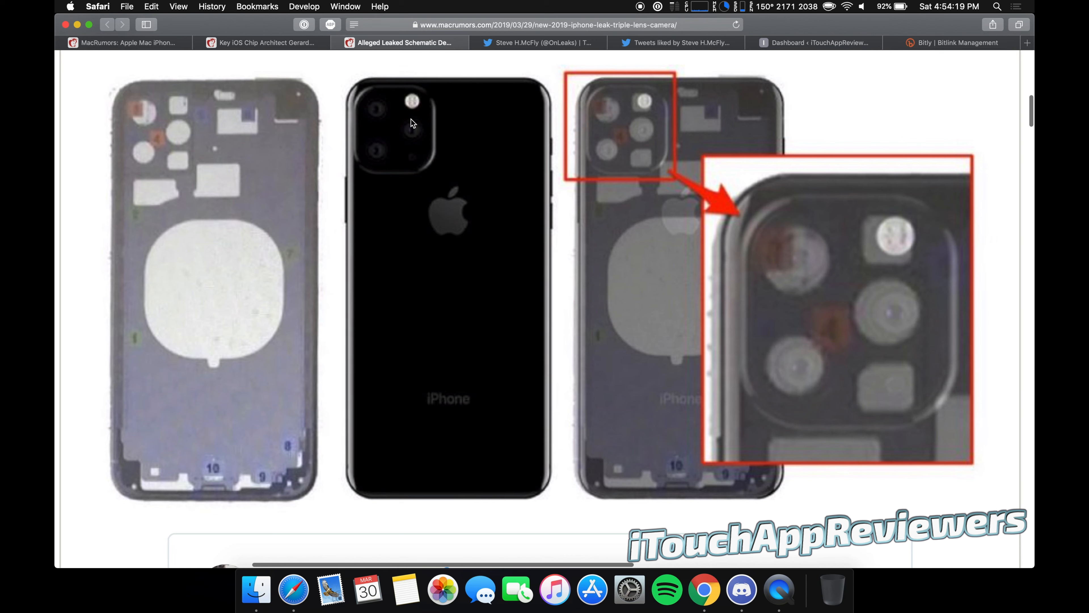
pyautogui.moveTo(443, 146)
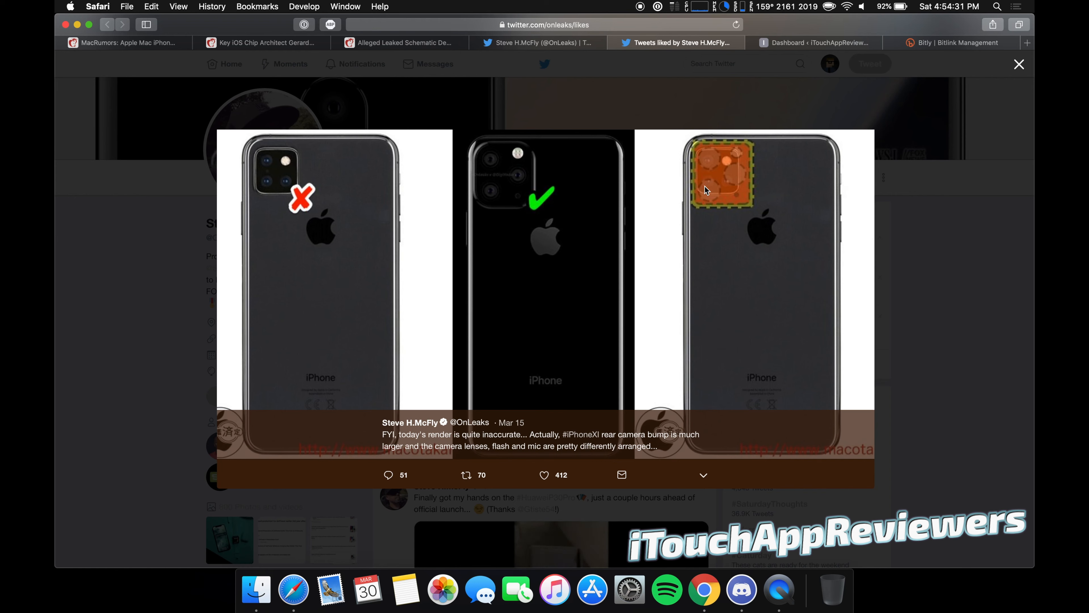
pyautogui.moveTo(278, 190)
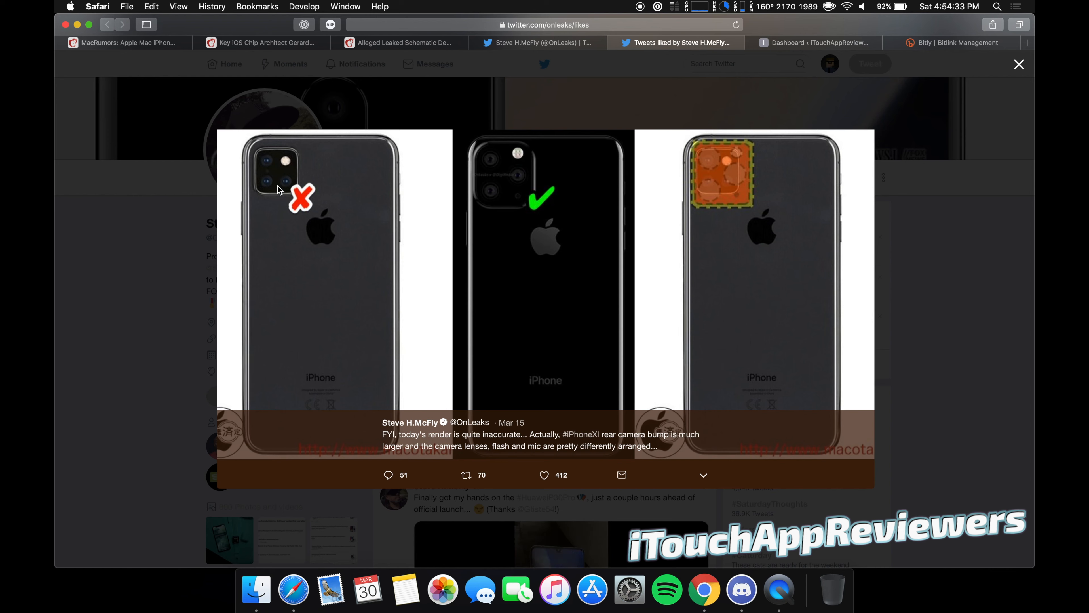
pyautogui.moveTo(511, 182)
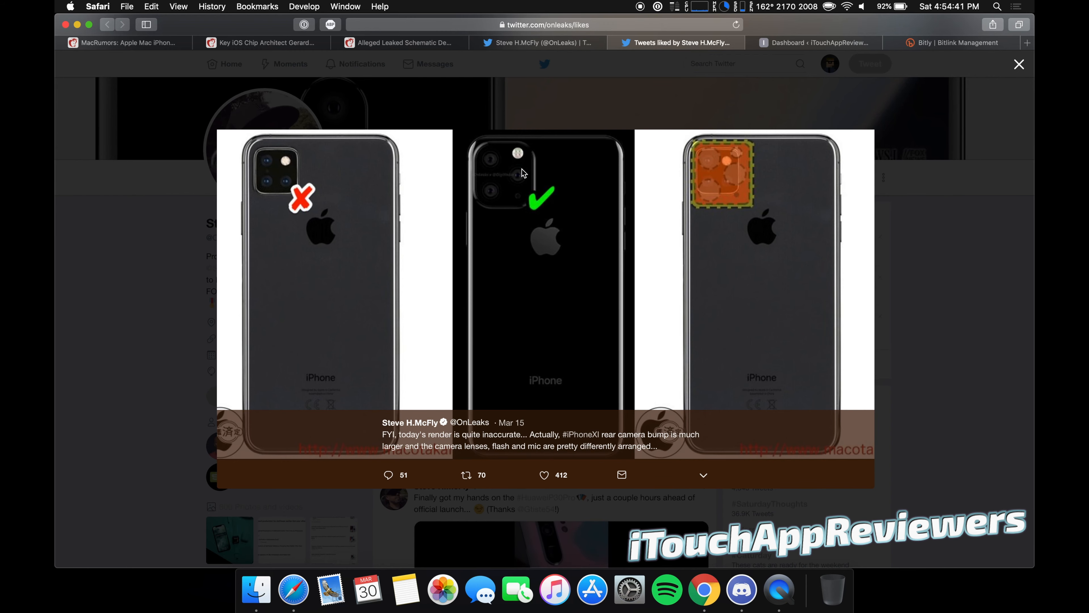
pyautogui.click(1018, 64)
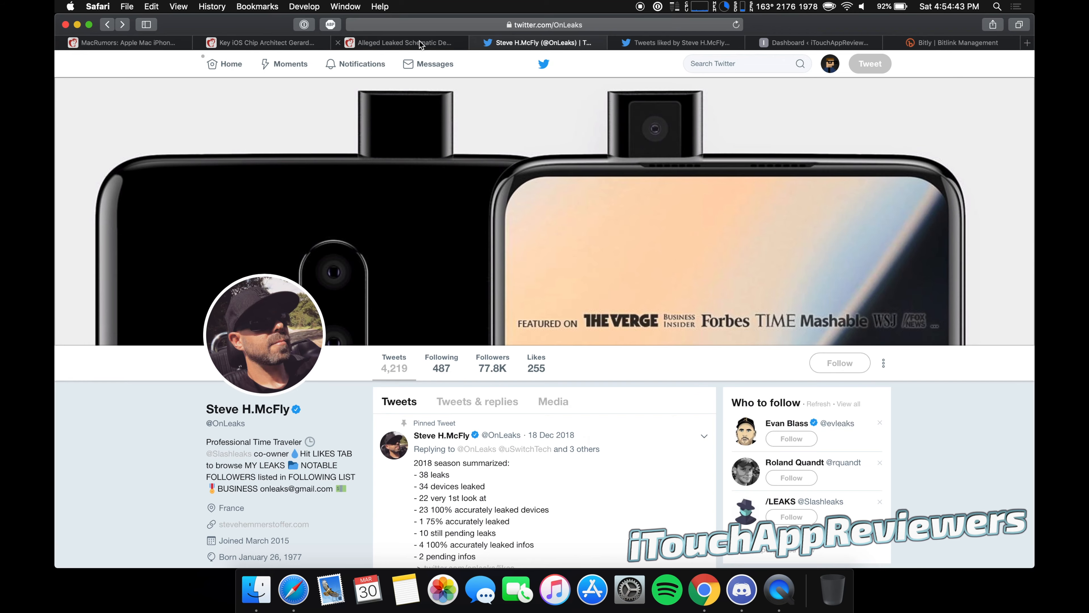
# Switch back to the MacRumors leaked triple-lens schematic article
pyautogui.click(400, 42)
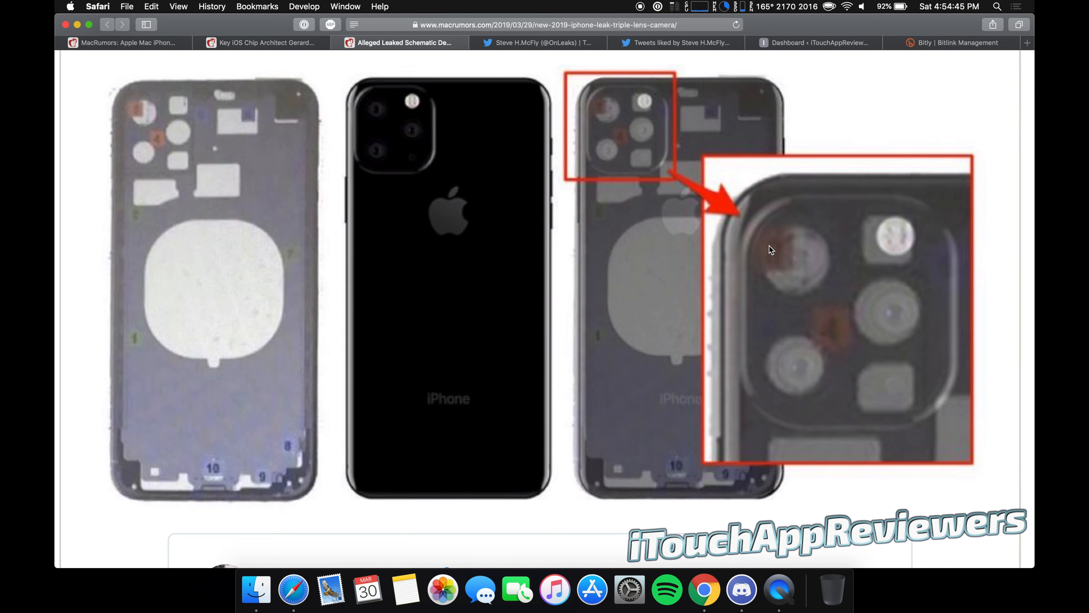
pyautogui.moveTo(746, 299)
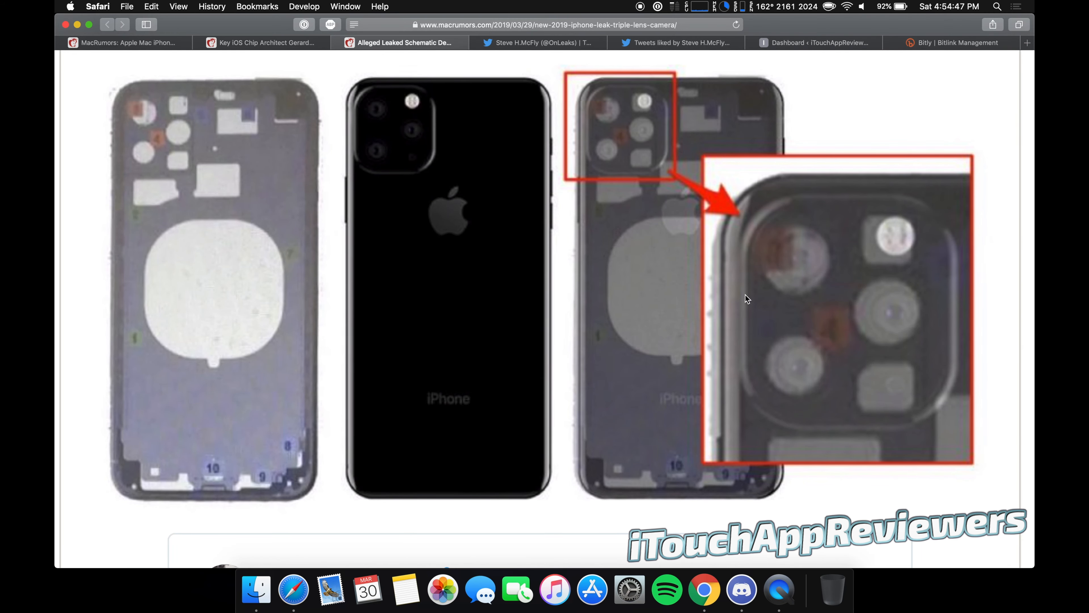
pyautogui.moveTo(662, 194)
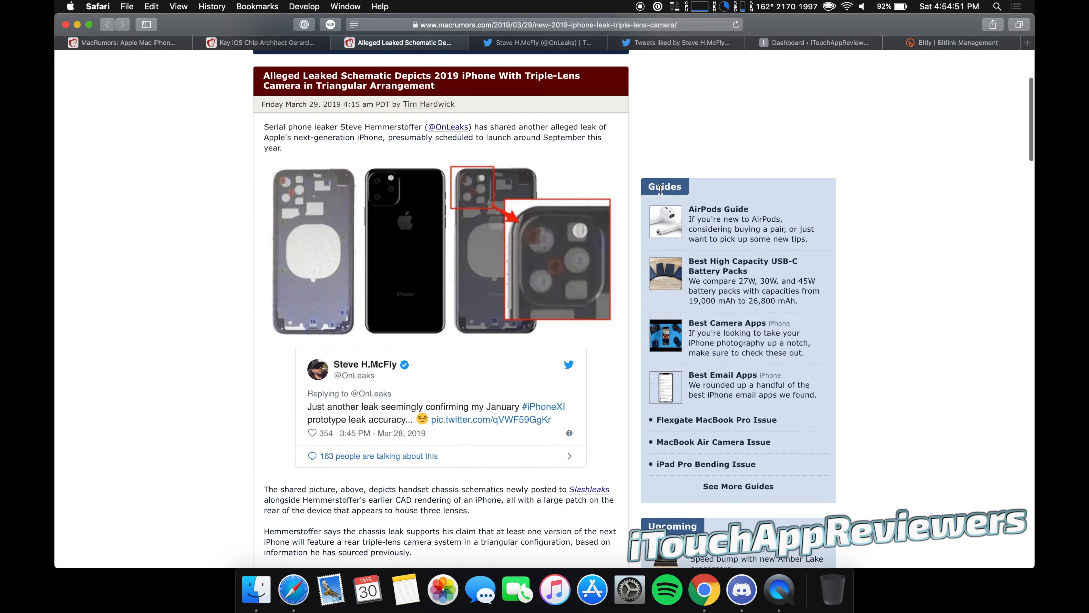
pyautogui.moveTo(354, 244)
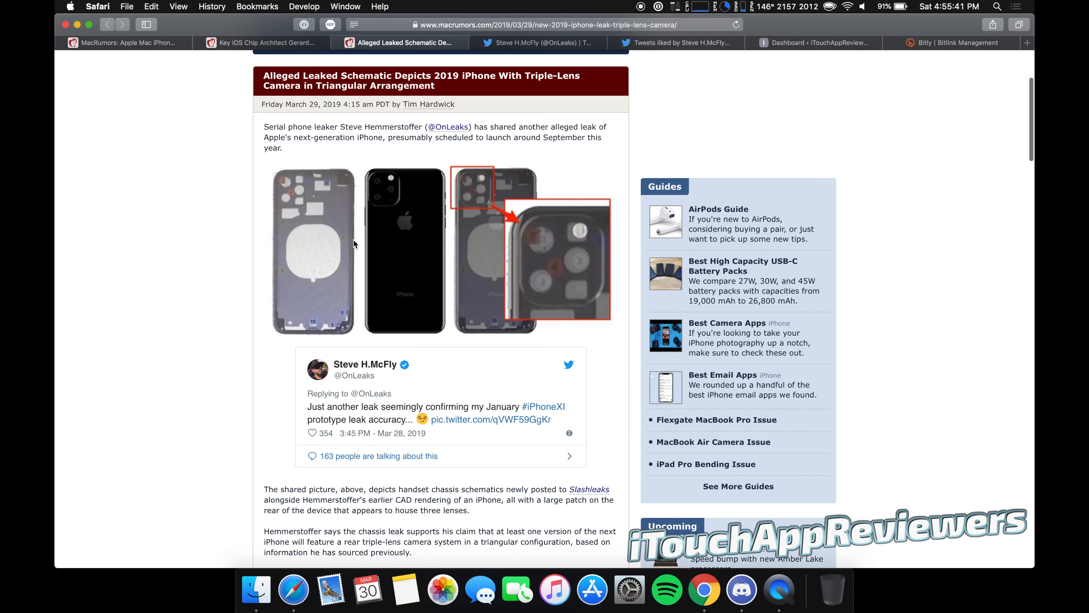
pyautogui.scroll(-3)
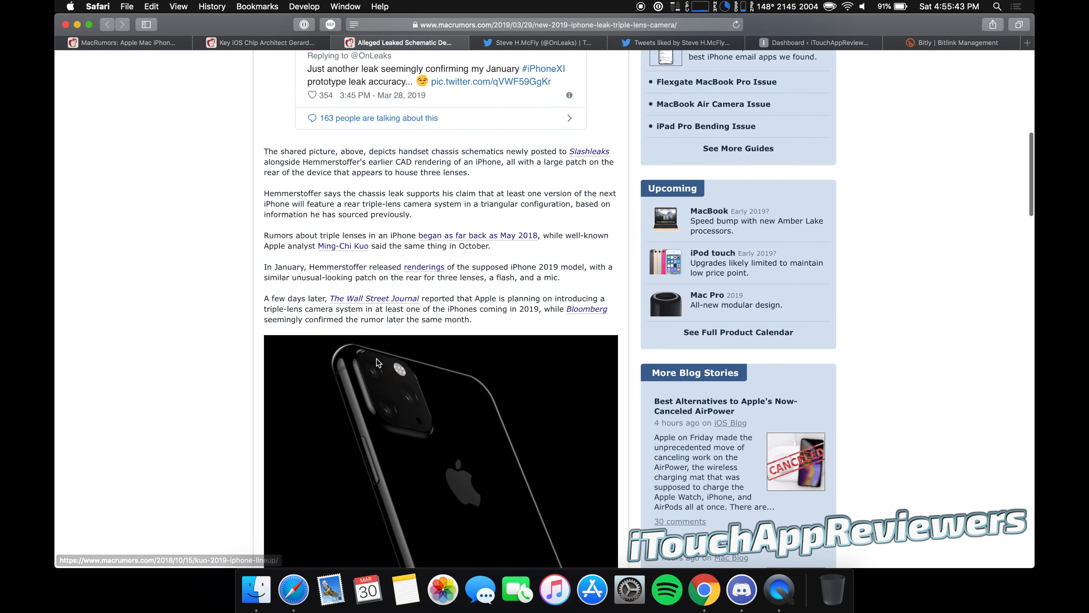
pyautogui.scroll(-3)
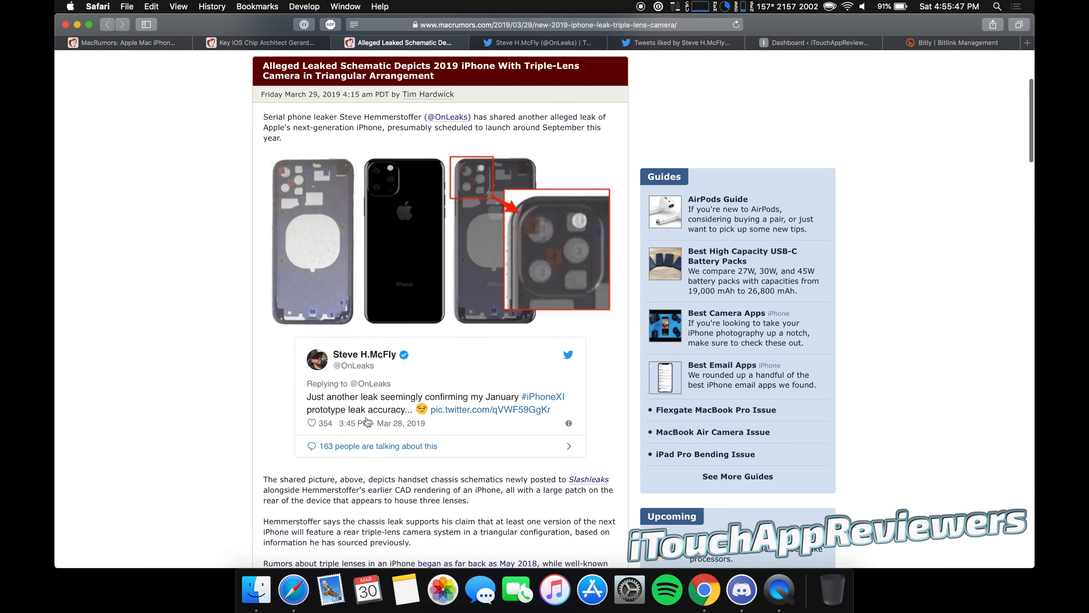
pyautogui.scroll(-3)
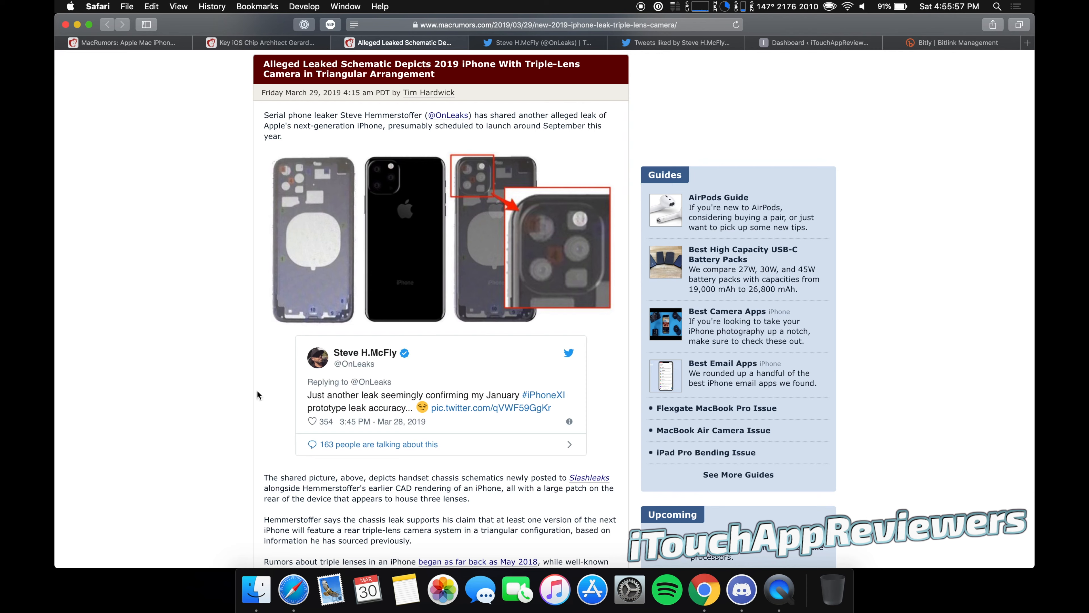
pyautogui.moveTo(338, 260)
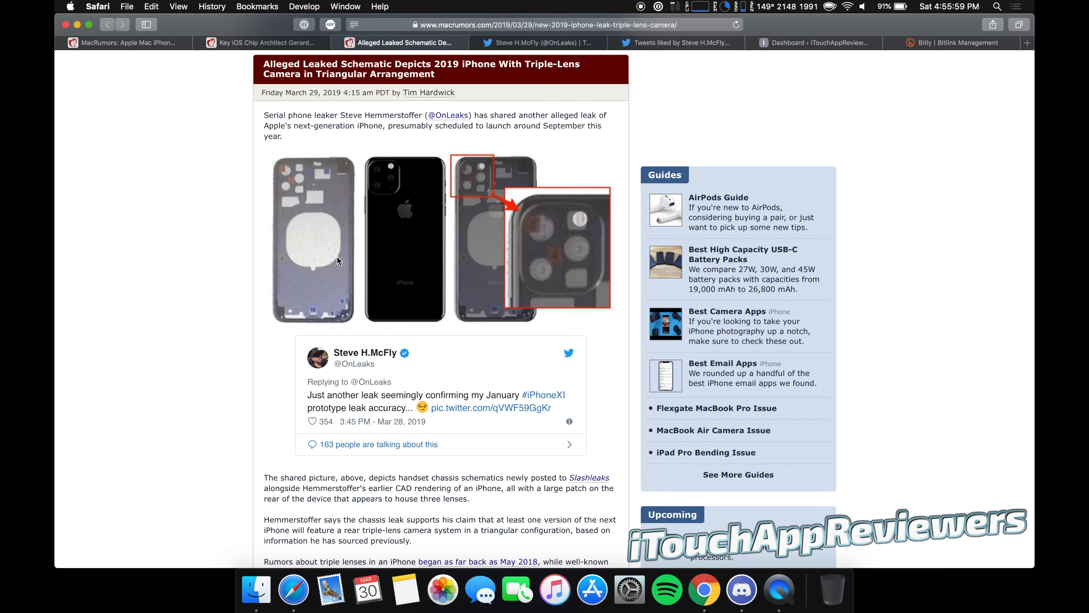
pyautogui.moveTo(196, 294)
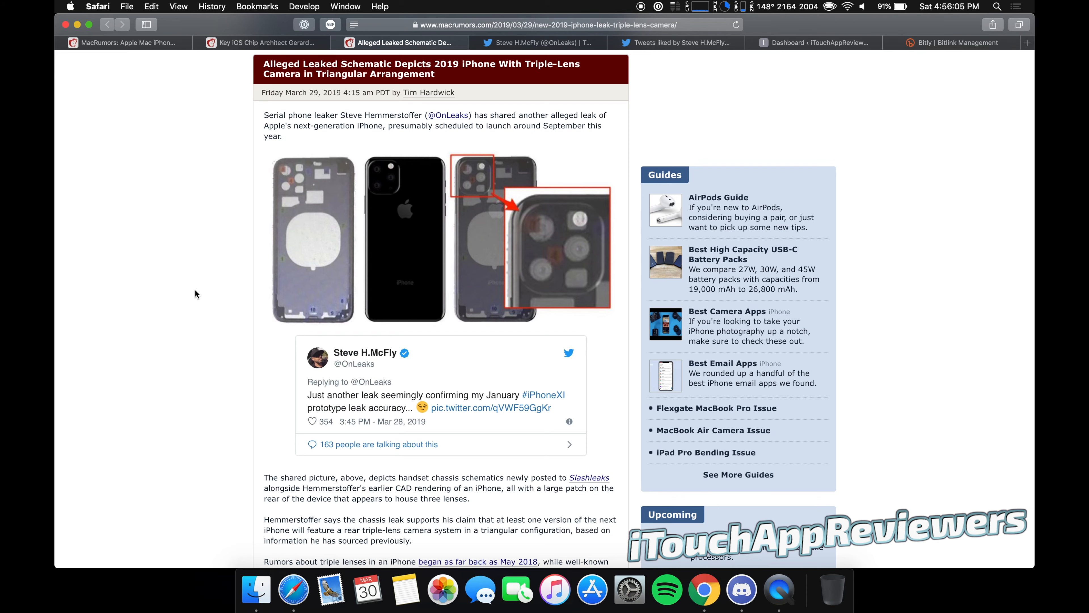
pyautogui.click(537, 42)
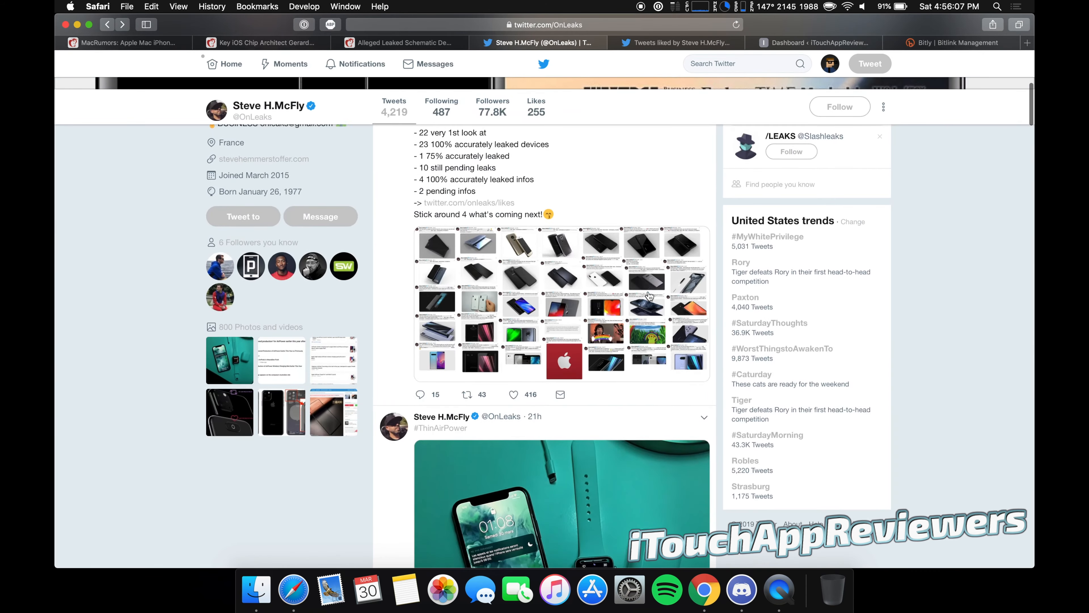
pyautogui.scroll(-3)
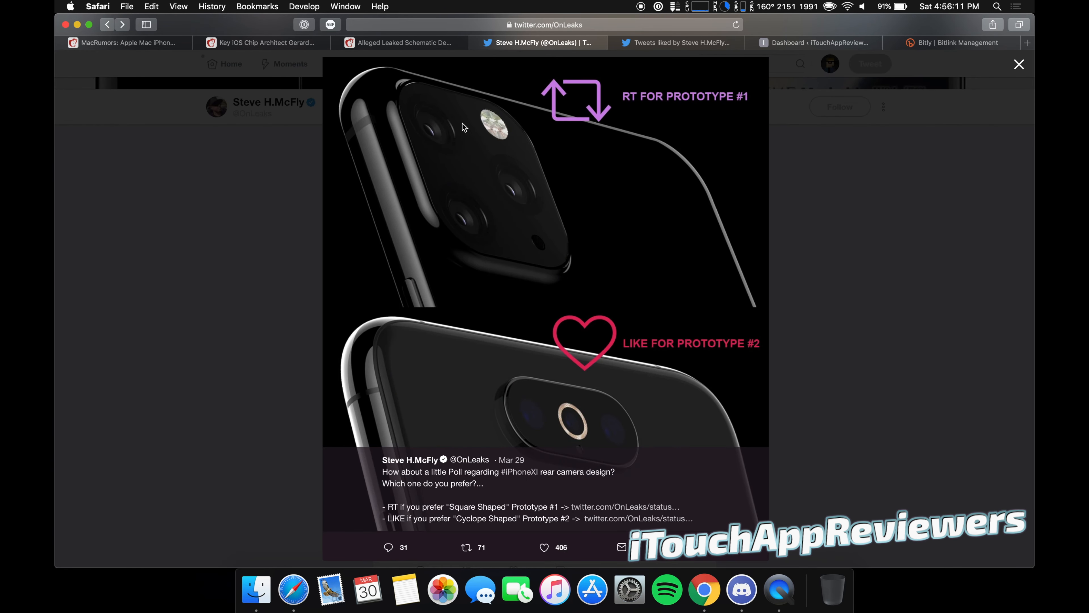
pyautogui.moveTo(611, 433)
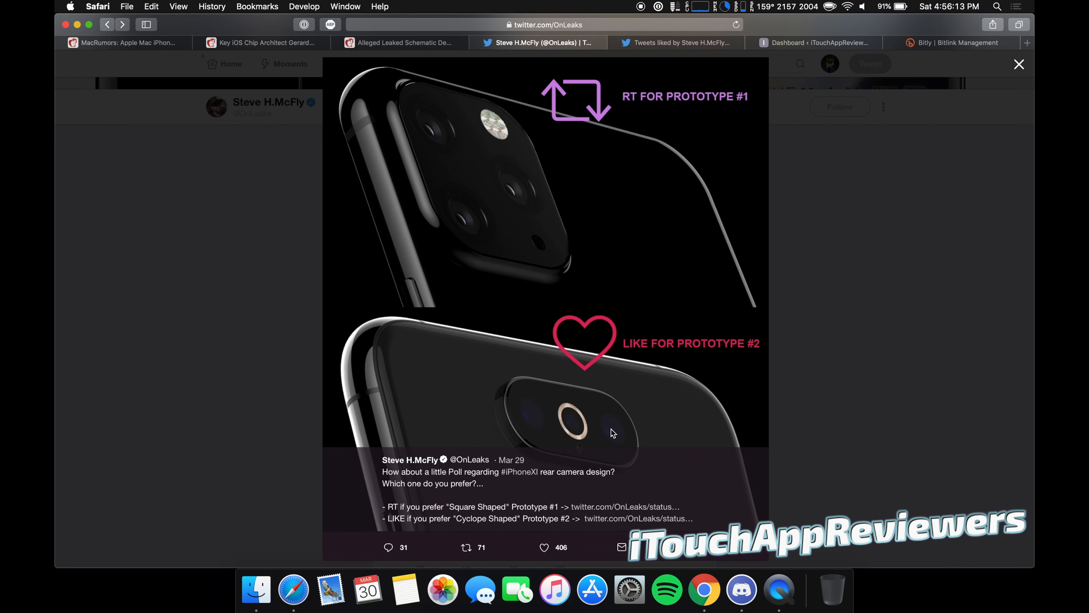